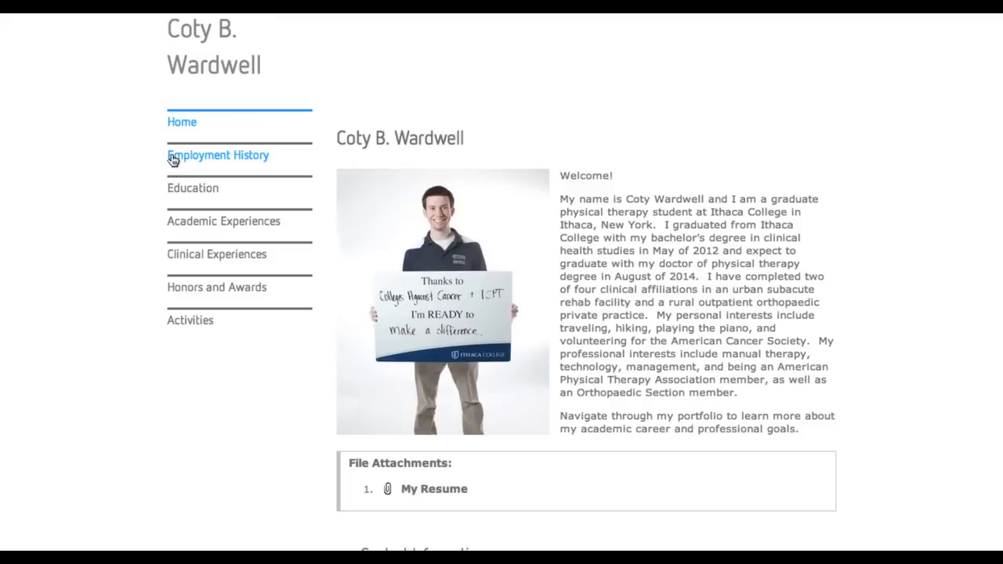
# Browse the sample portfolio's Employment History, Education, Academic Experiences and Clinical Experiences pages.
pyautogui.click(218, 155)
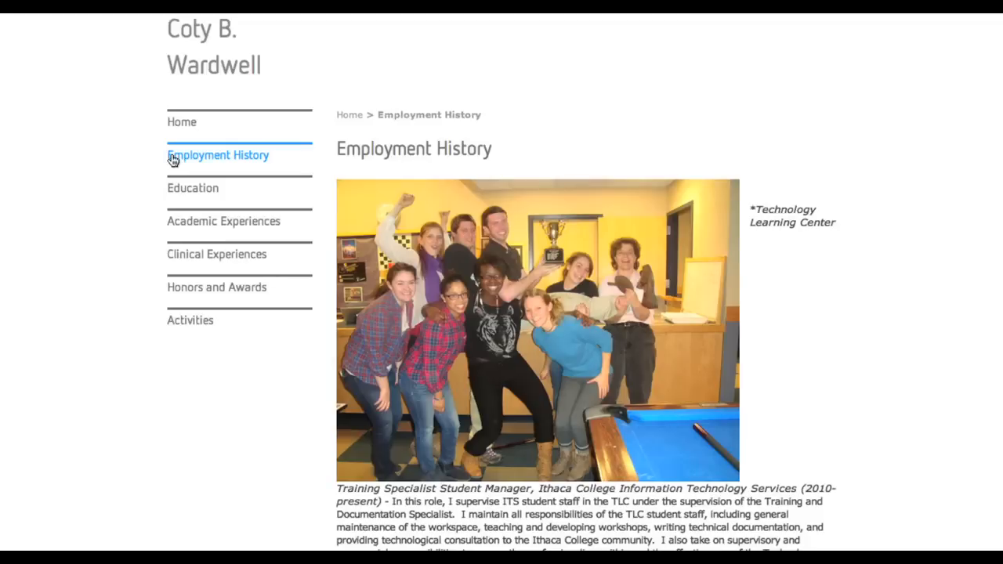
pyautogui.moveTo(173, 191)
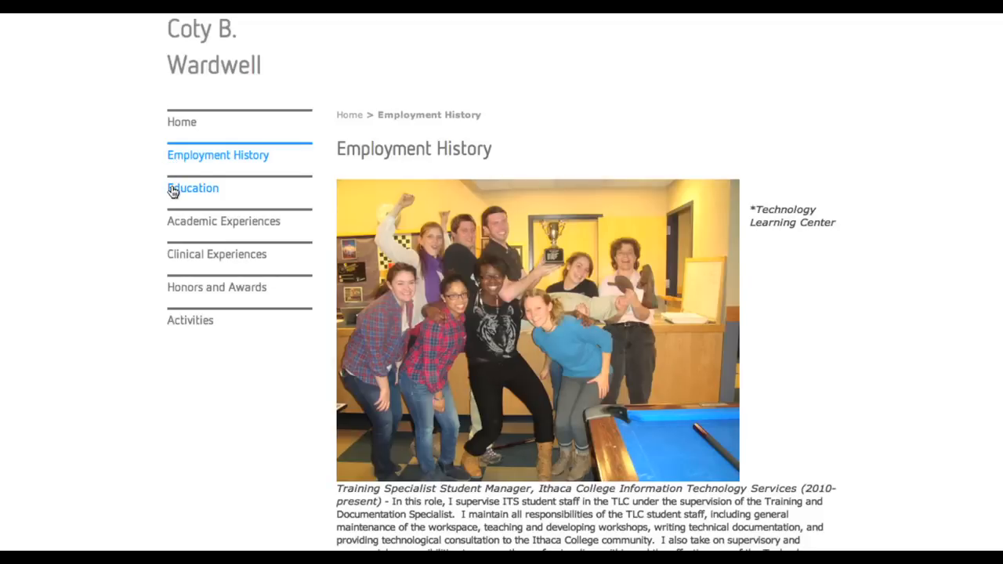
pyautogui.click(193, 188)
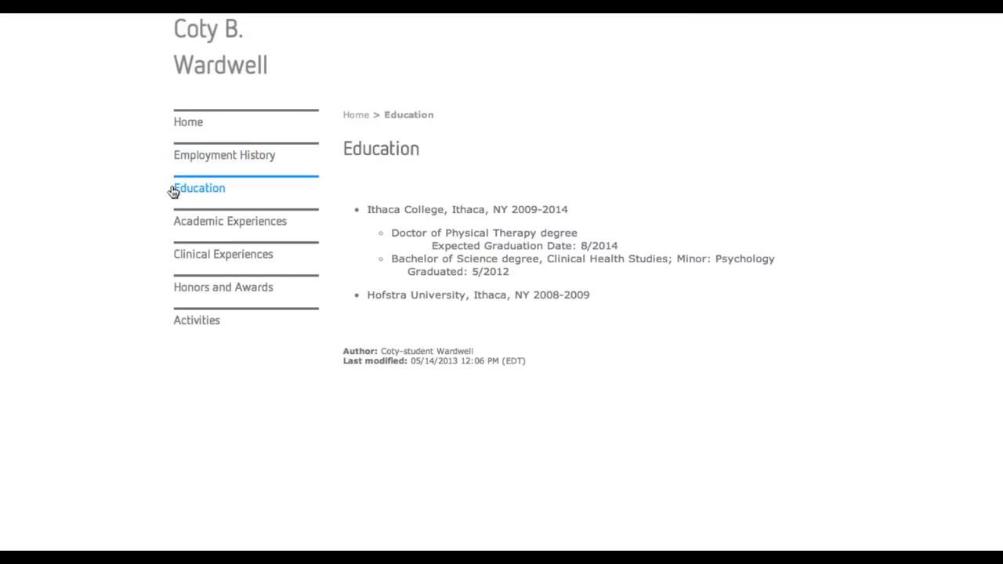
pyautogui.click(230, 221)
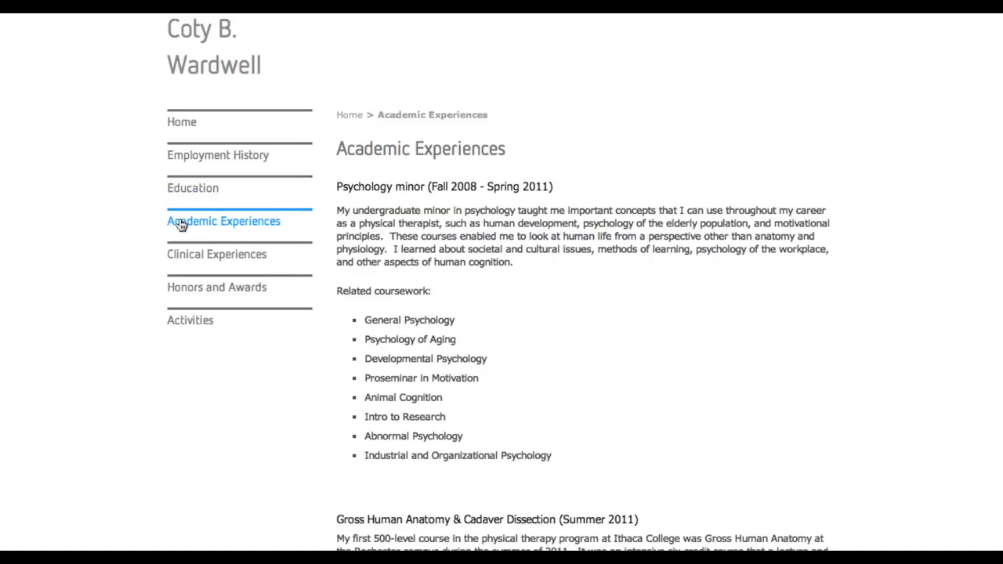
pyautogui.moveTo(217, 254)
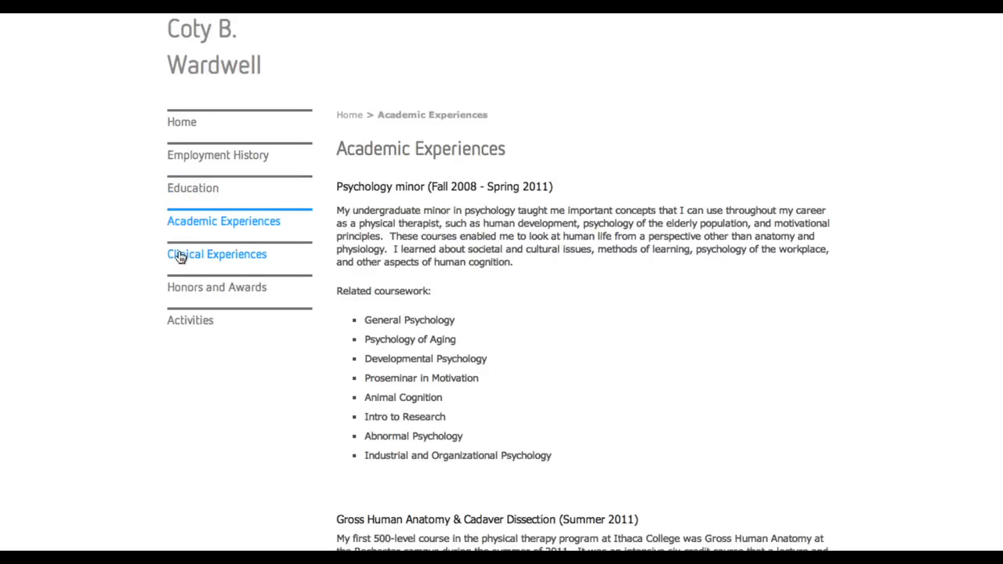
pyautogui.click(216, 254)
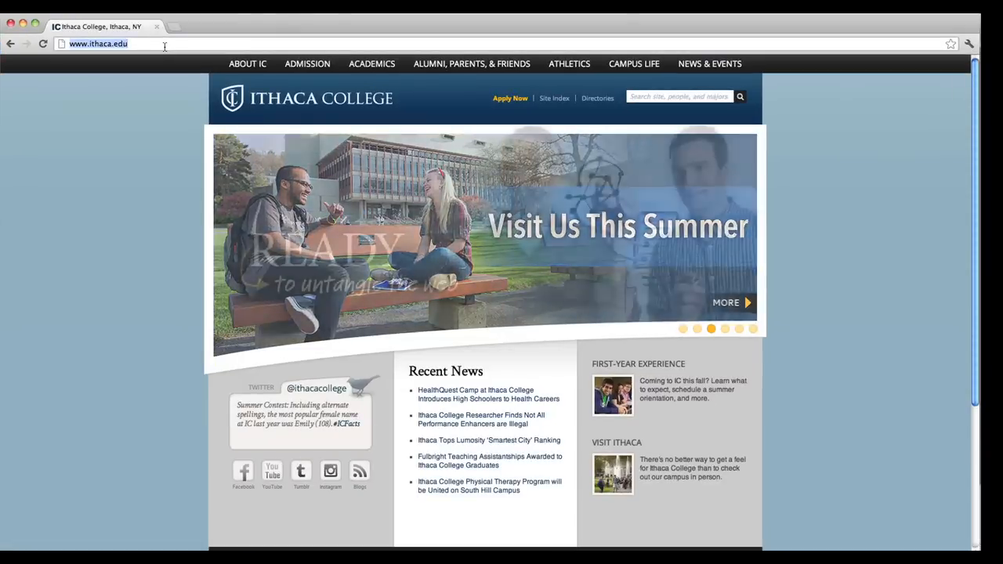
# Go to myhome.ithaca.edu and sign in to myHome.
pyautogui.write('myhome.ithaca.edu')
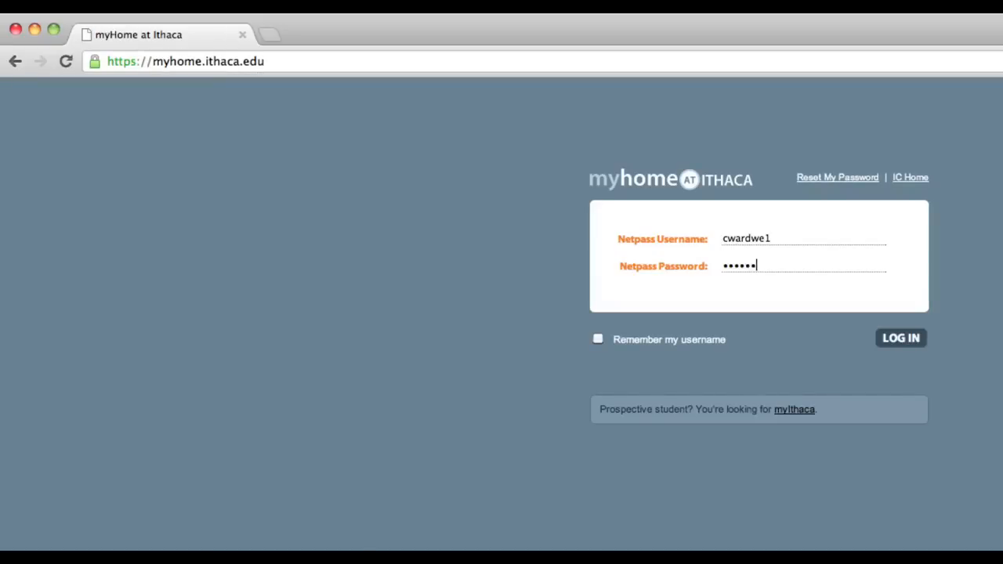
pyautogui.click(901, 337)
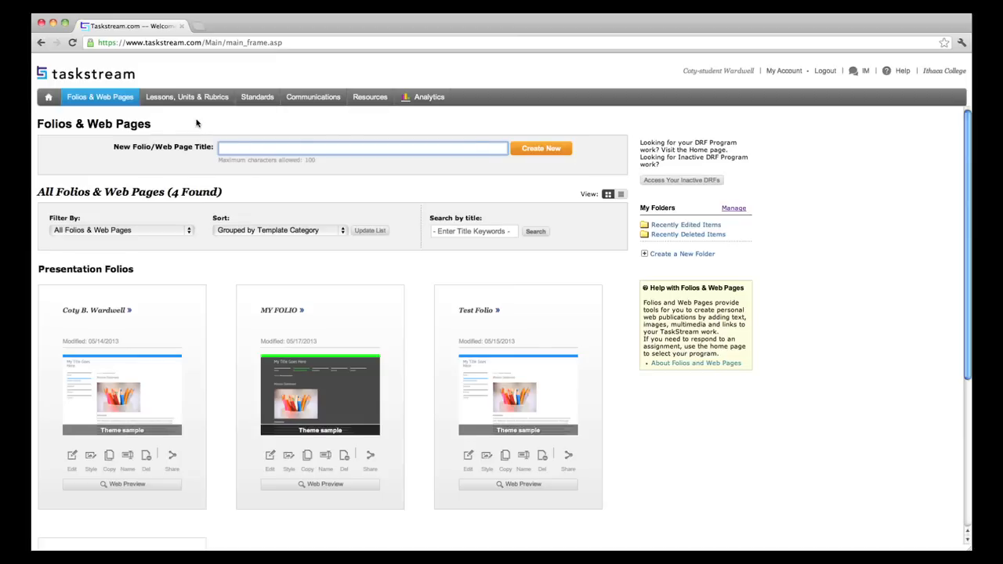
# Start a new Taskstream folio titled 'Online Folio'.
pyautogui.write('Online Foli')
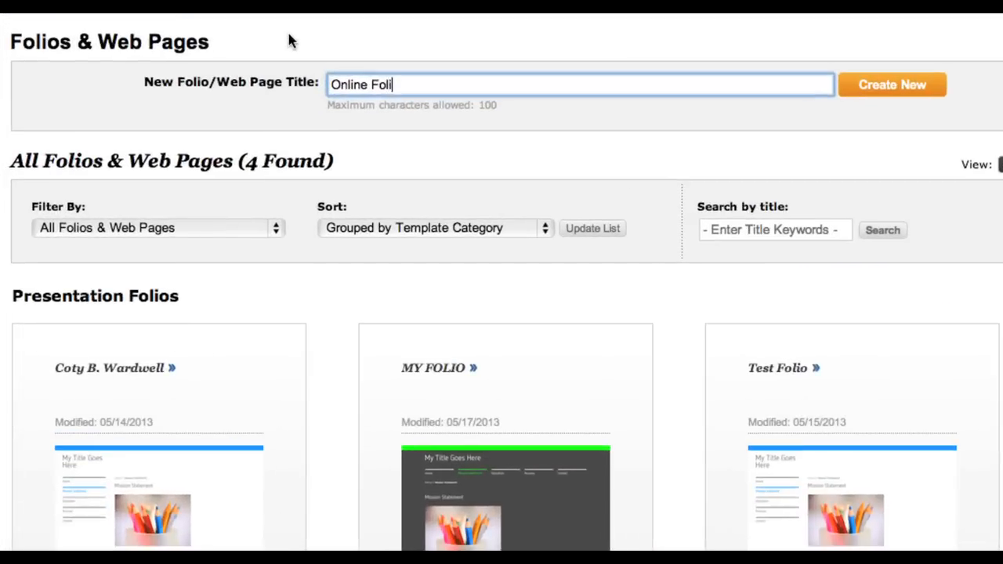
pyautogui.click(891, 85)
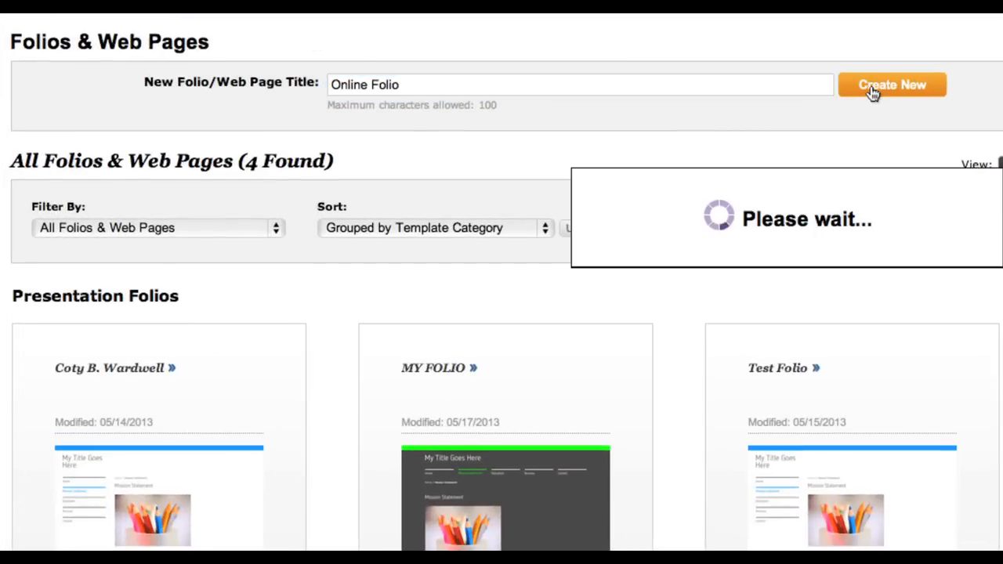
pyautogui.click(892, 85)
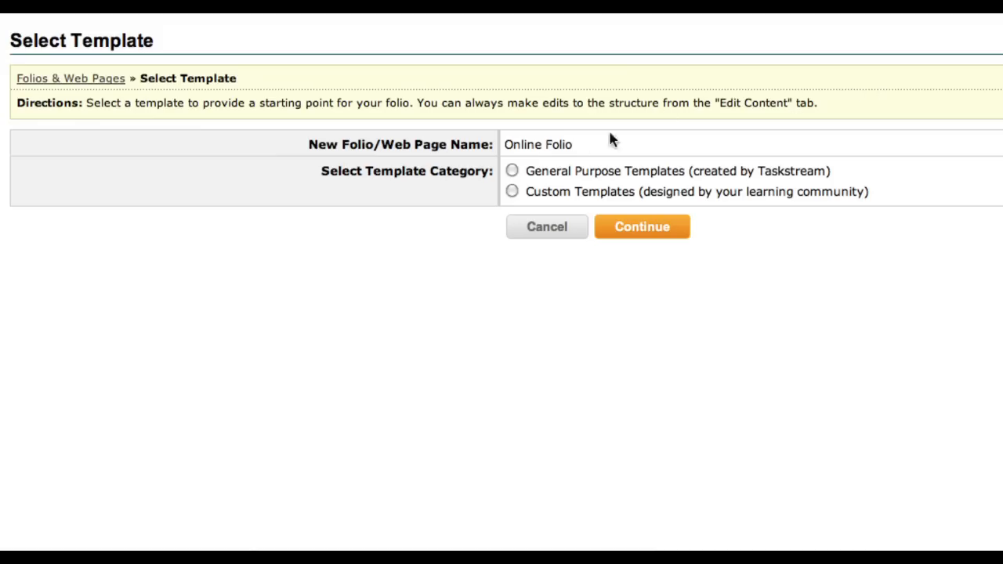
# Create the folio from the General Purpose category's Showcase Portfolio template.
pyautogui.click(512, 170)
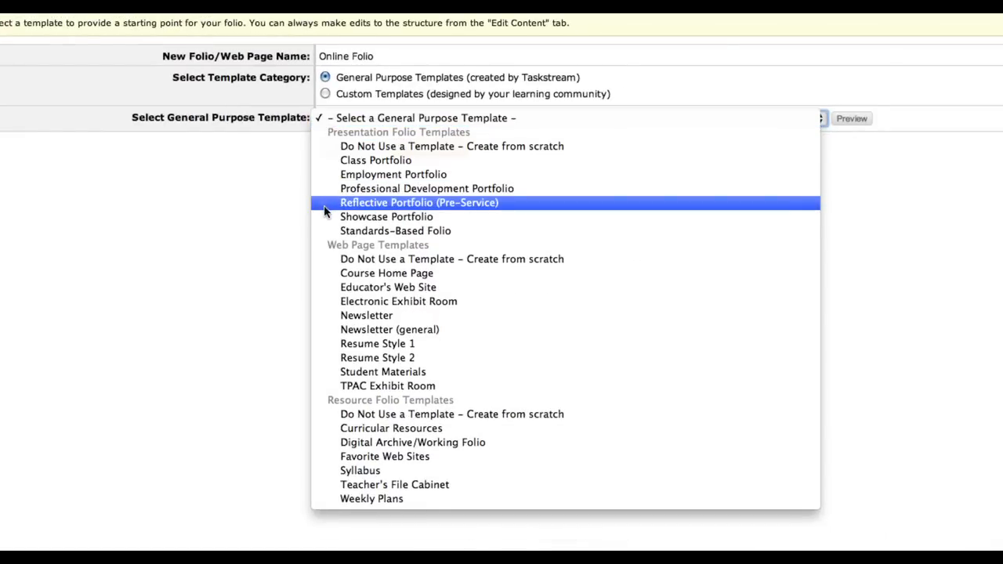
pyautogui.moveTo(386, 217)
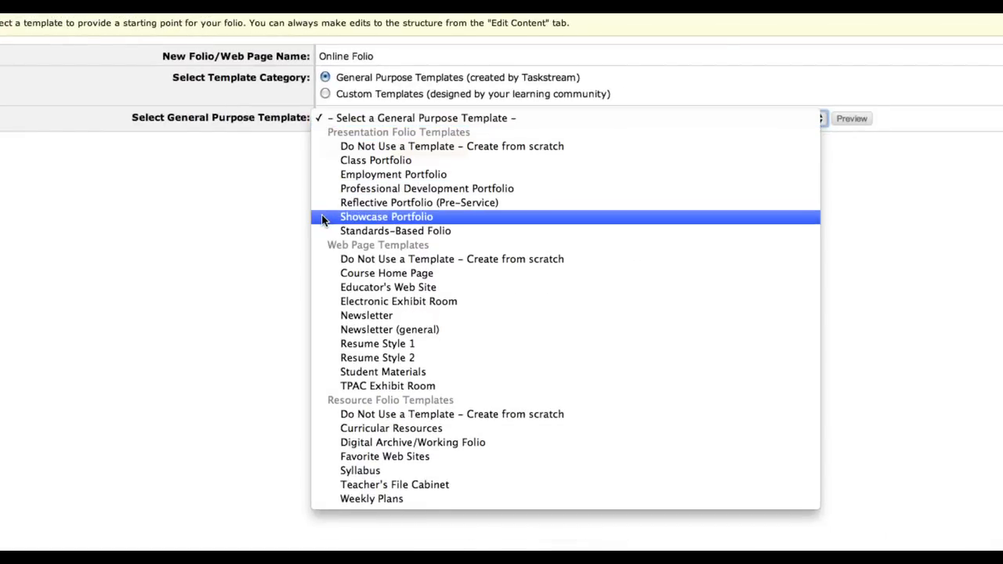
pyautogui.click(387, 216)
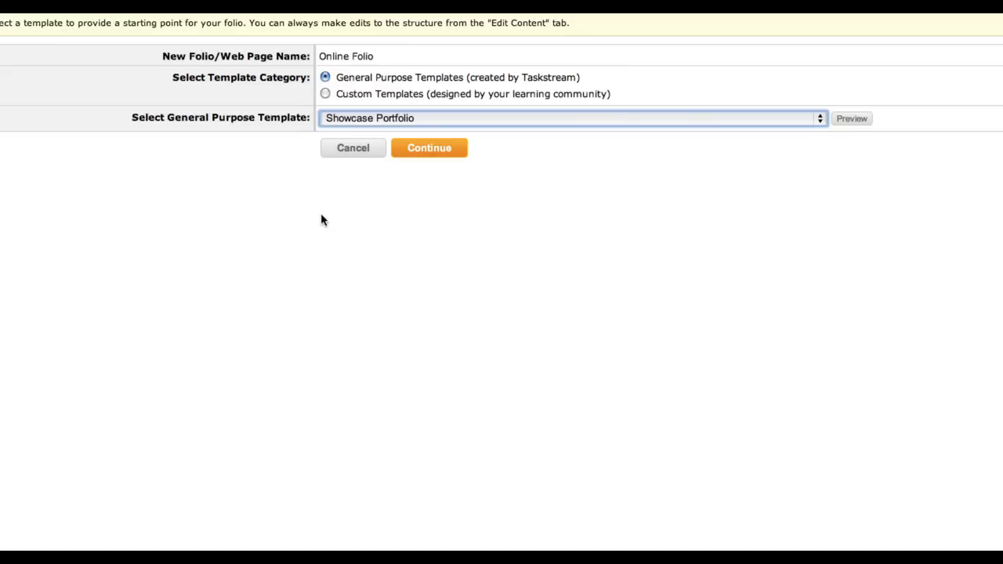
pyautogui.moveTo(852, 119)
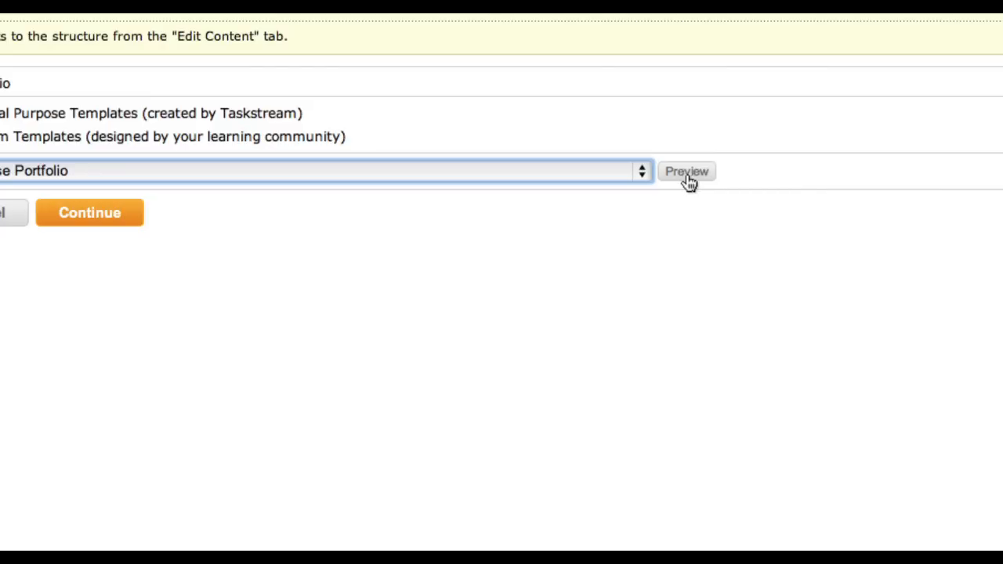
pyautogui.click(321, 171)
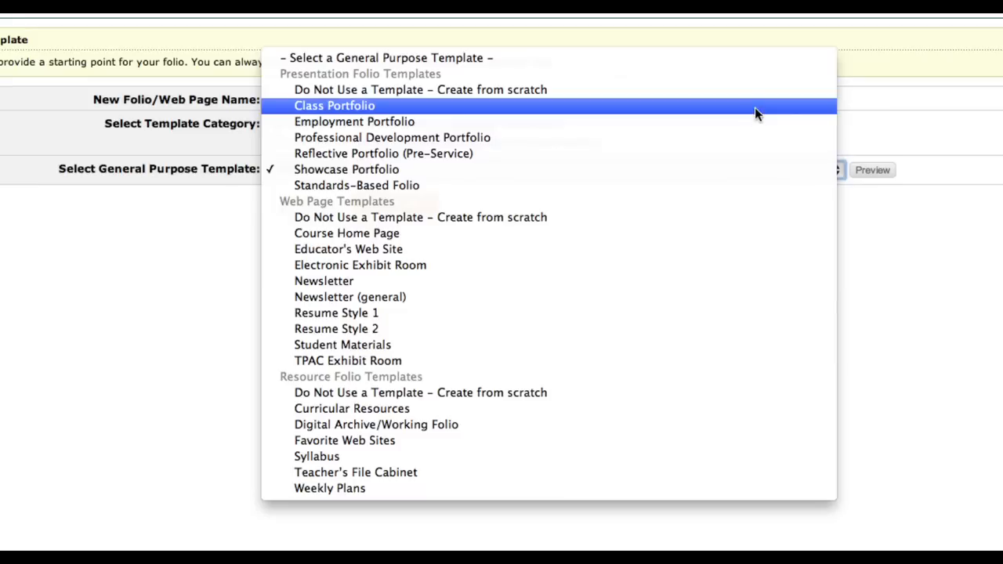
pyautogui.click(347, 169)
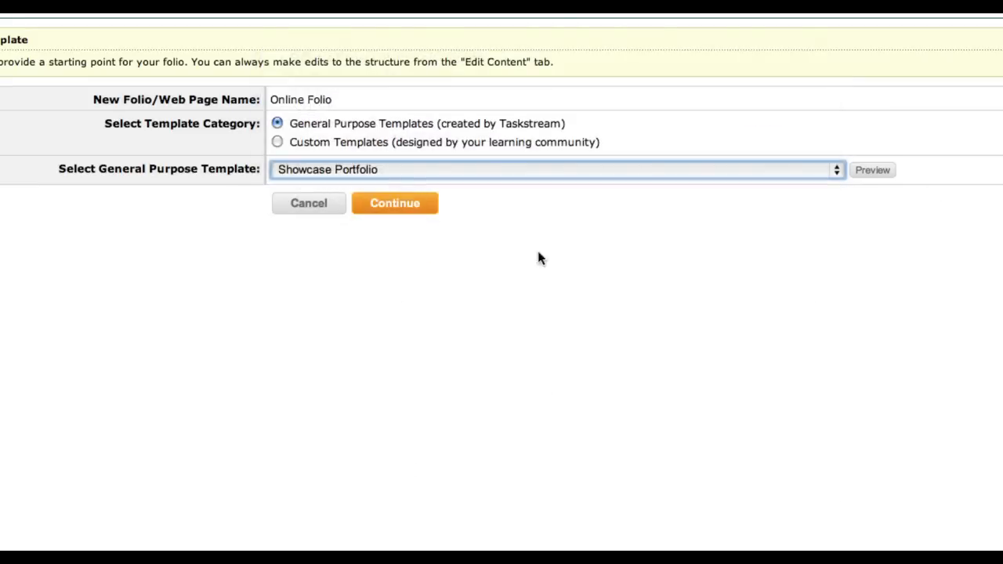
pyautogui.click(394, 203)
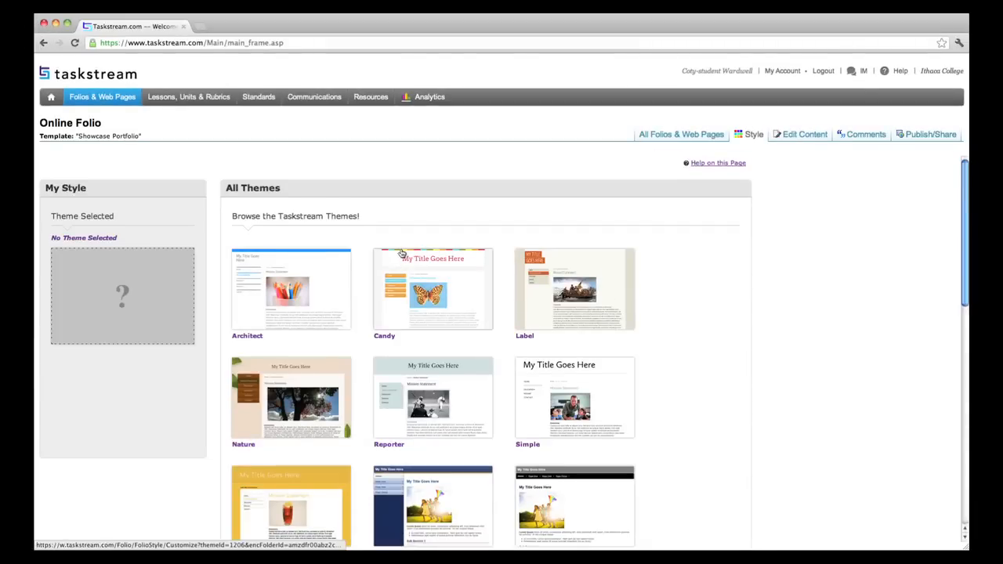
# Apply the Architect theme with the Horizontal layout to Online Folio.
pyautogui.click(291, 288)
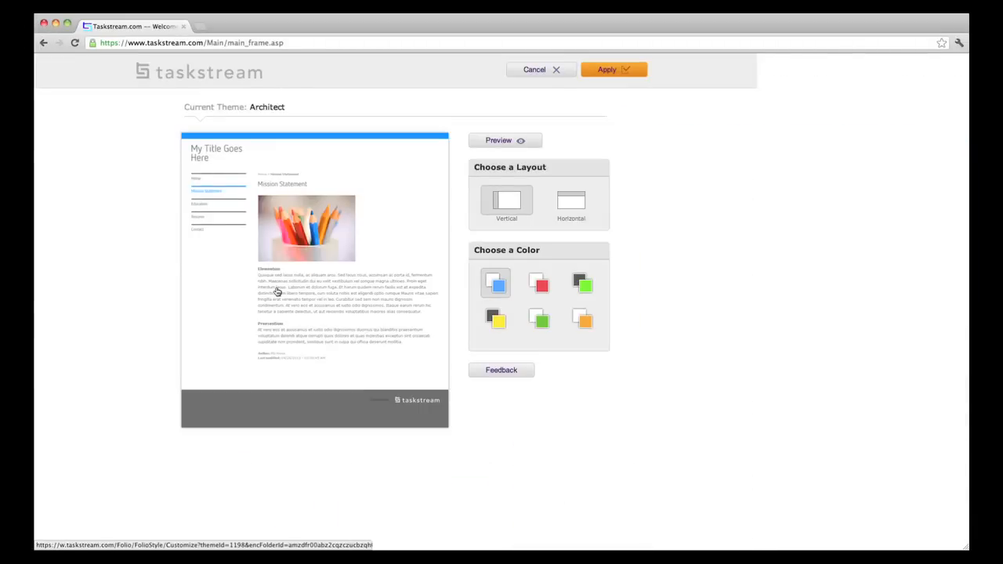
pyautogui.click(570, 199)
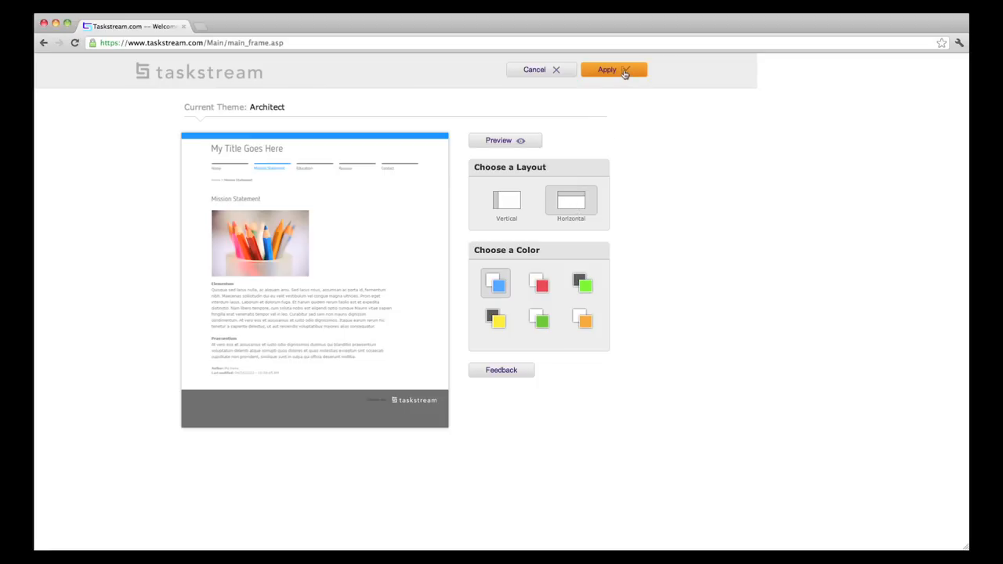
pyautogui.click(607, 69)
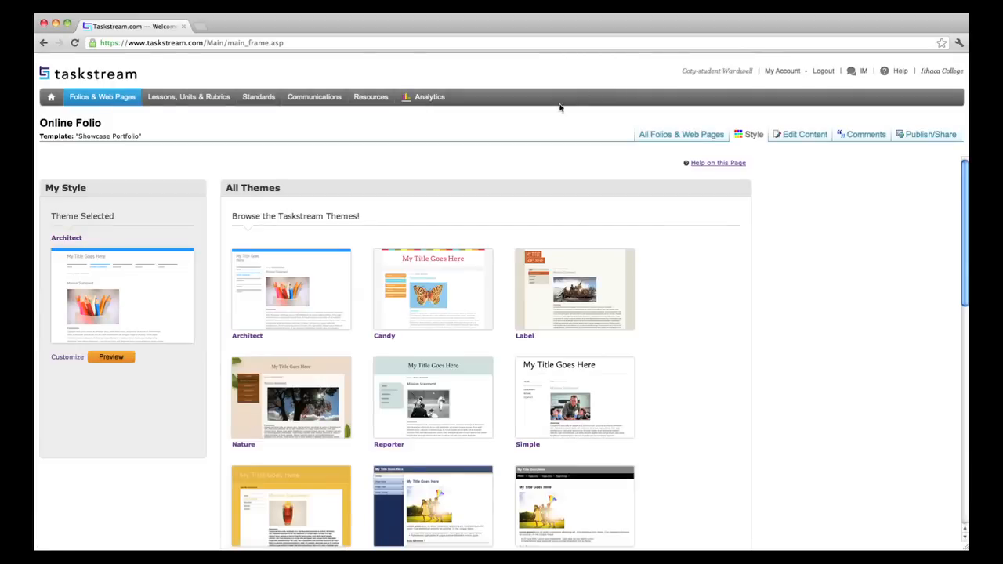
pyautogui.moveTo(510, 143)
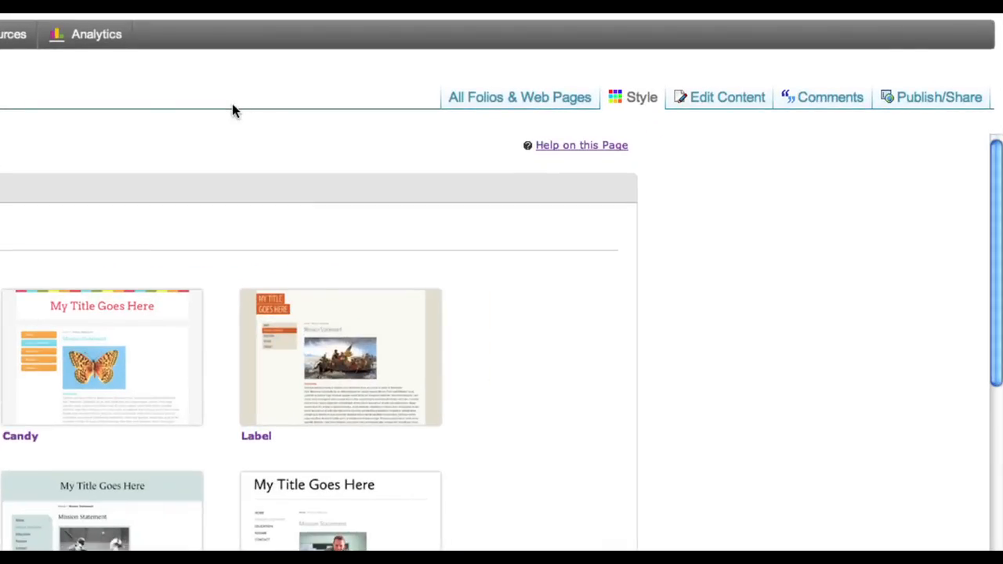
pyautogui.moveTo(479, 106)
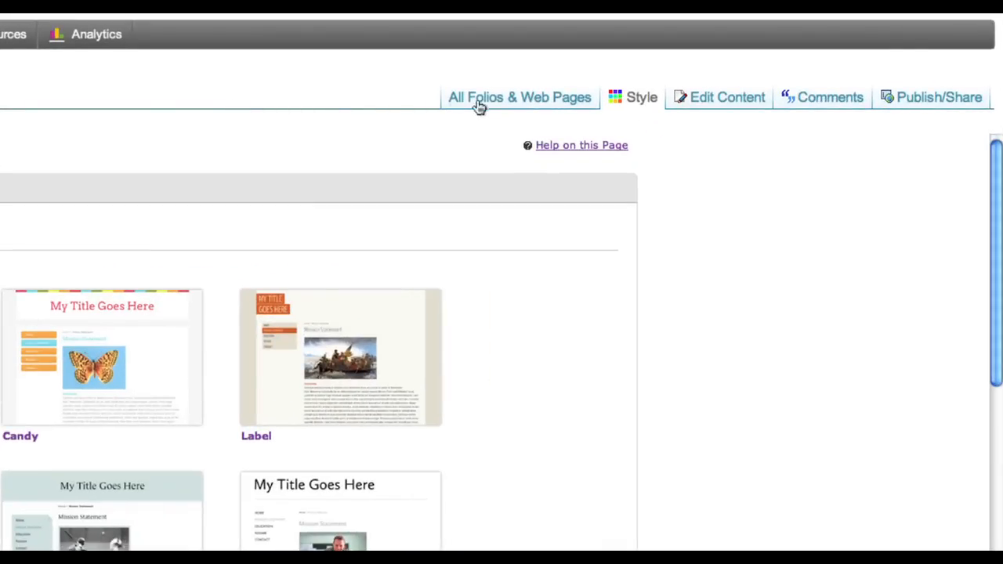
# Switch to Edit Content and show the Biographical Essay page.
pyautogui.click(518, 96)
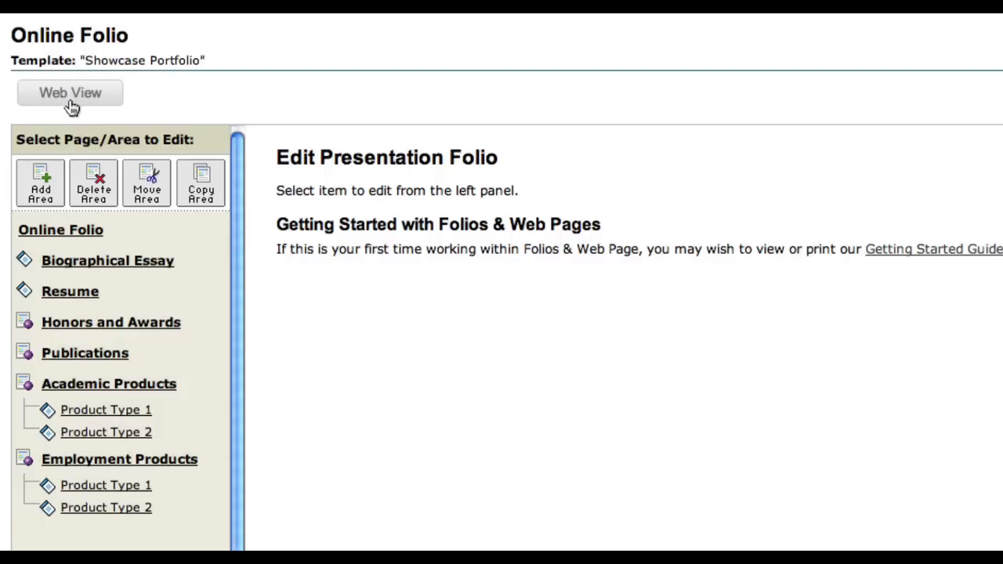
pyautogui.moveTo(104, 165)
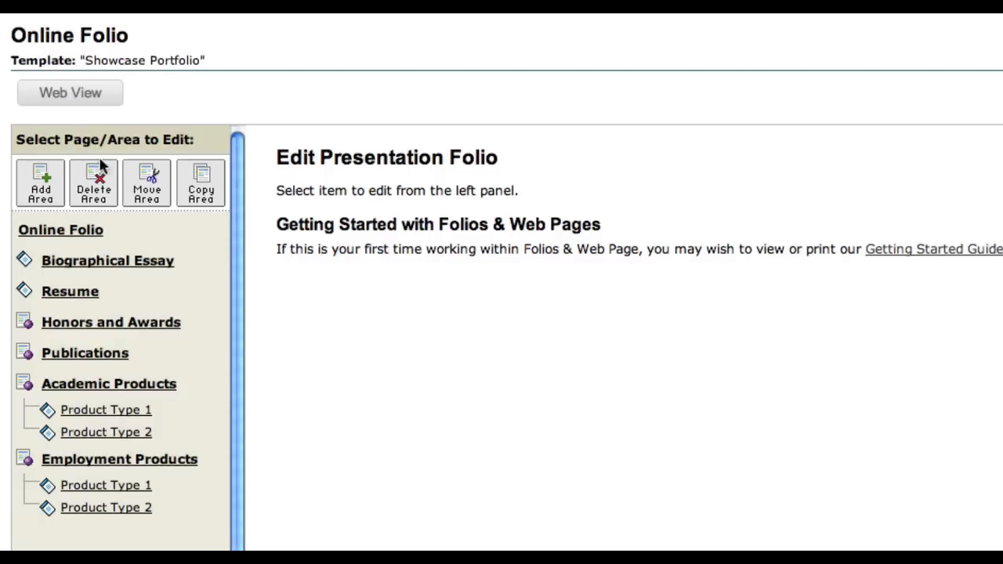
pyautogui.click(108, 260)
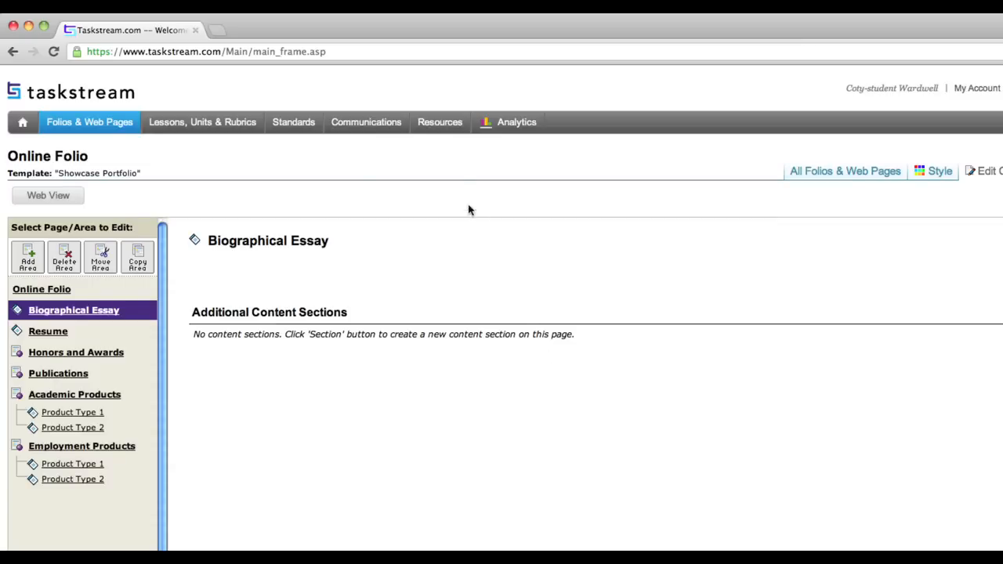
pyautogui.moveTo(439, 126)
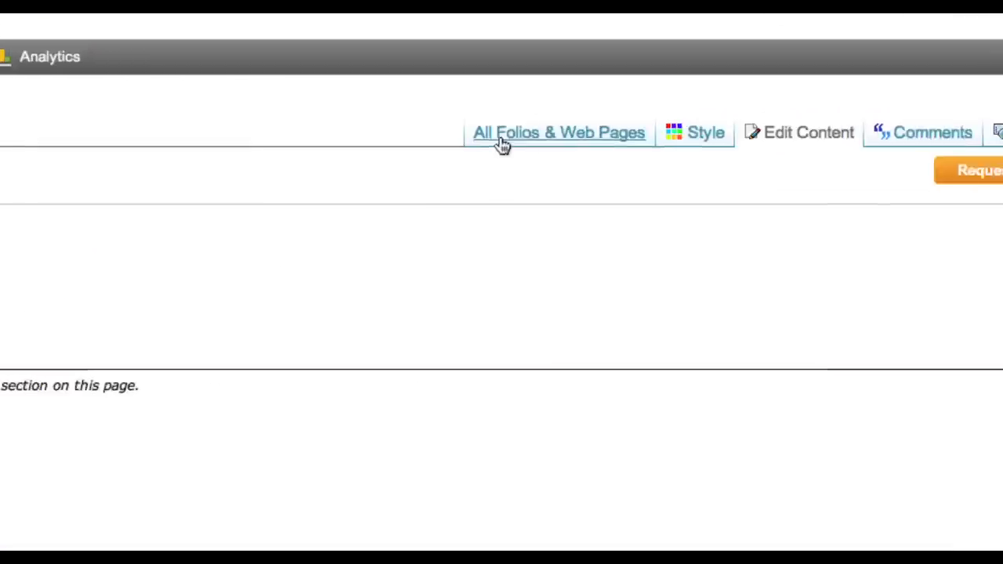
# Show the All Folios & Web Pages list and scroll to Online Folio.
pyautogui.click(559, 132)
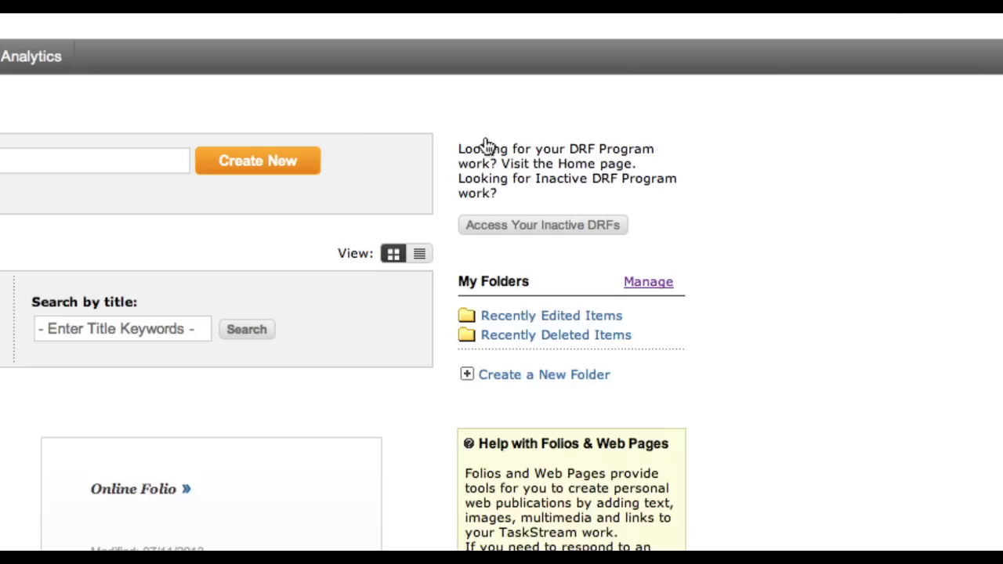
pyautogui.scroll(-3)
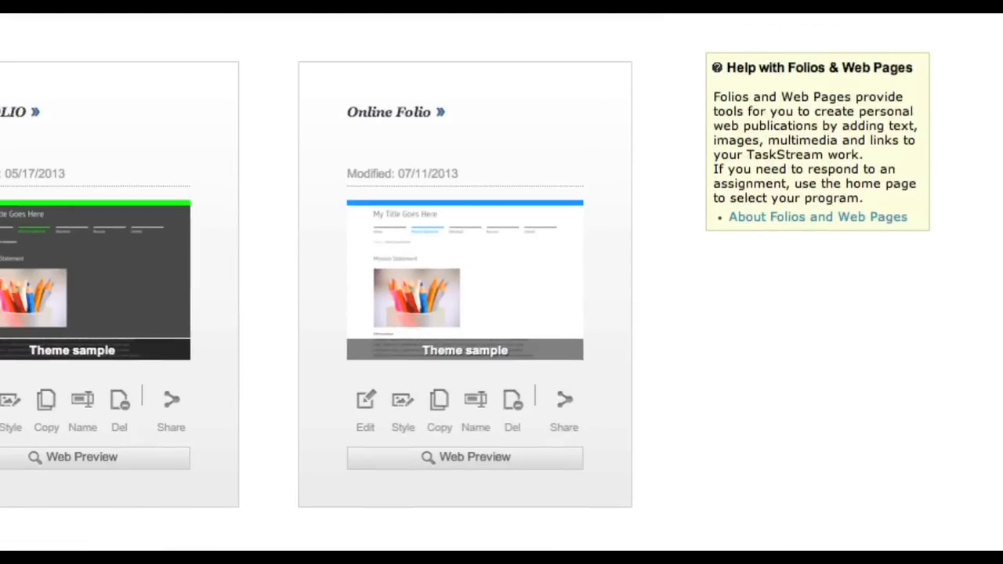
pyautogui.moveTo(382, 391)
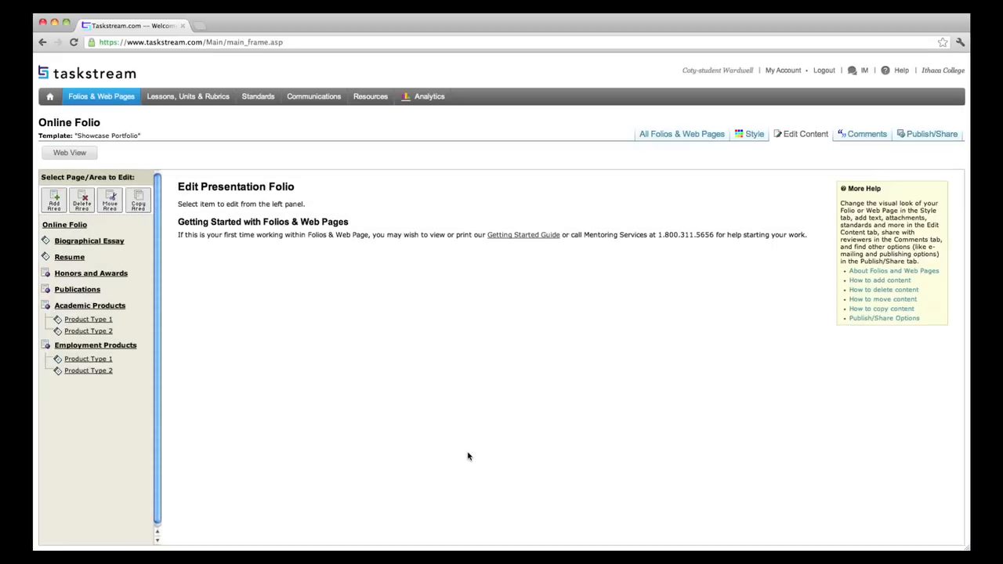
pyautogui.moveTo(509, 237)
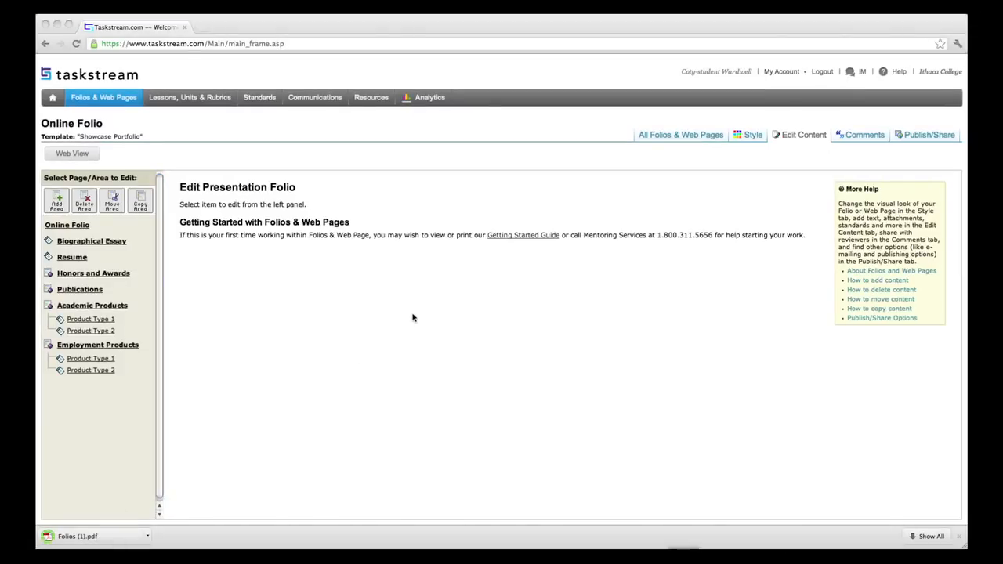
# View the downloaded Getting Started Guide PDF and close it.
pyautogui.click(77, 535)
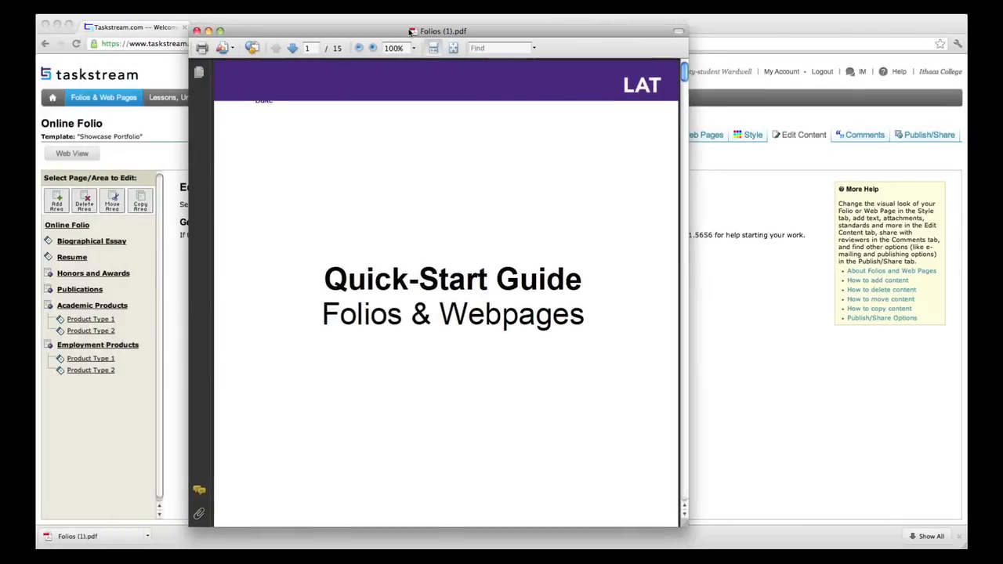
pyautogui.click(195, 31)
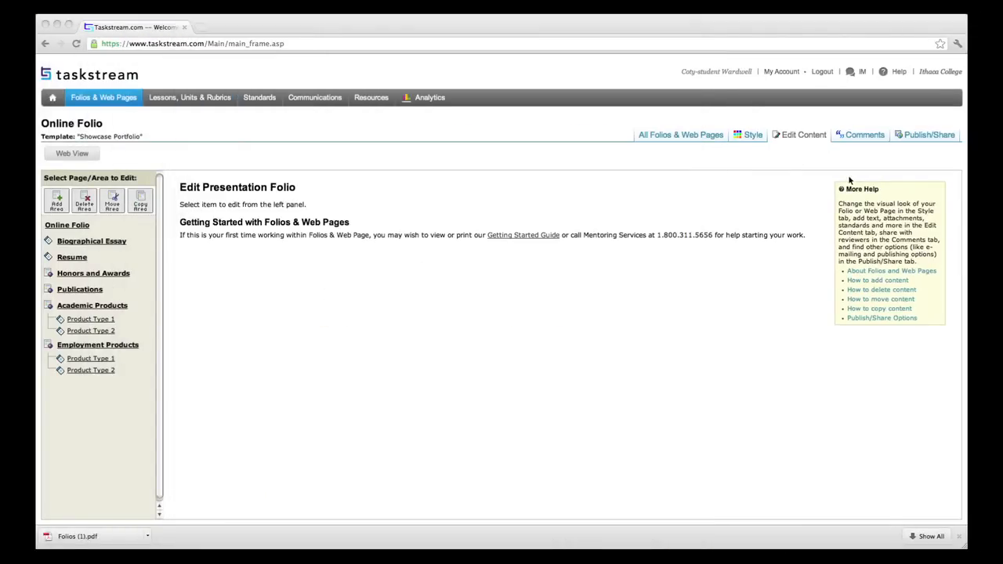